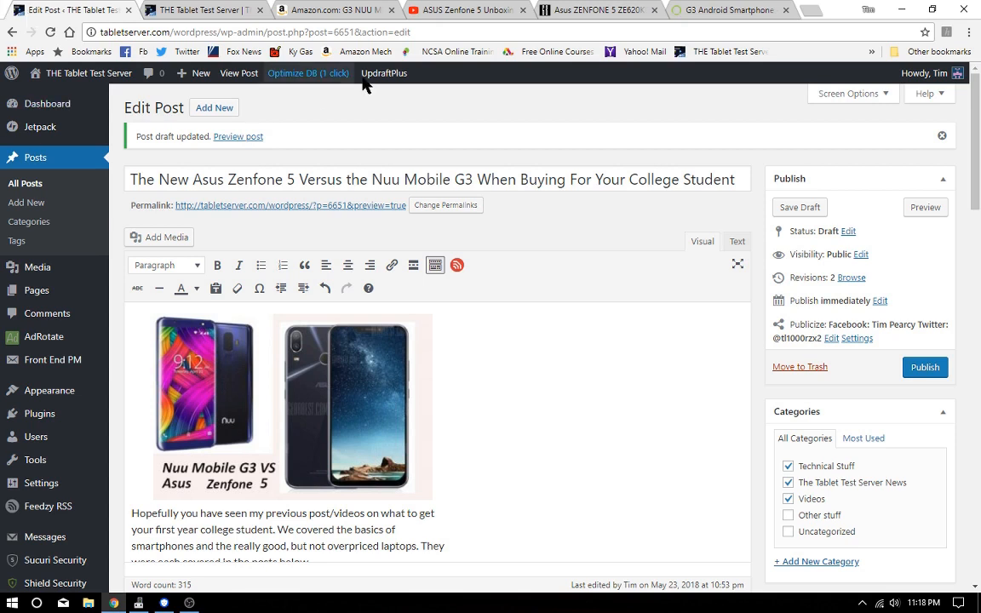
Step: Bring up the Amazon tab for the NUU Mobile G3 listing at $199.99
click(332, 10)
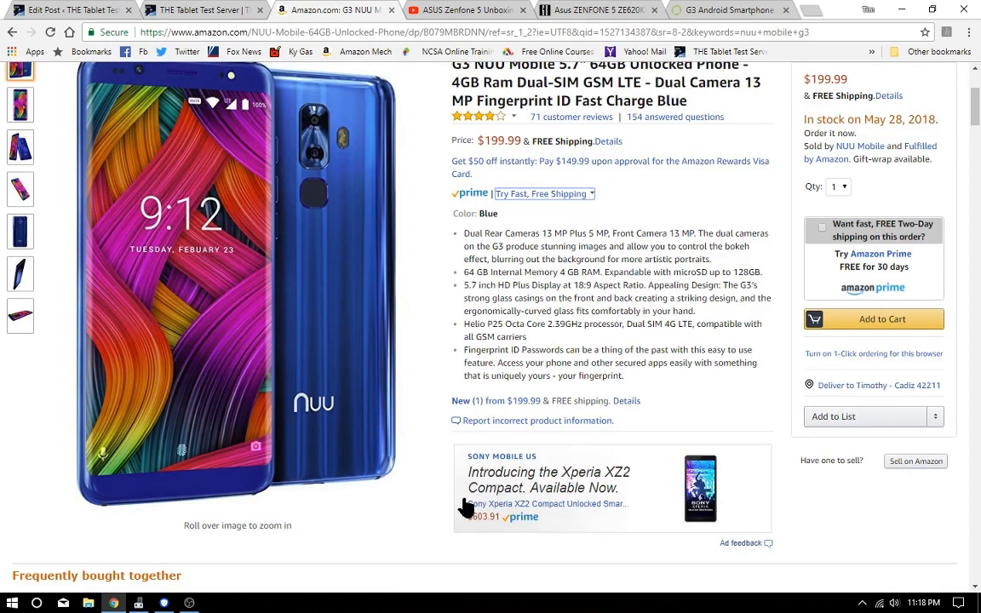
mouse_move(466, 508)
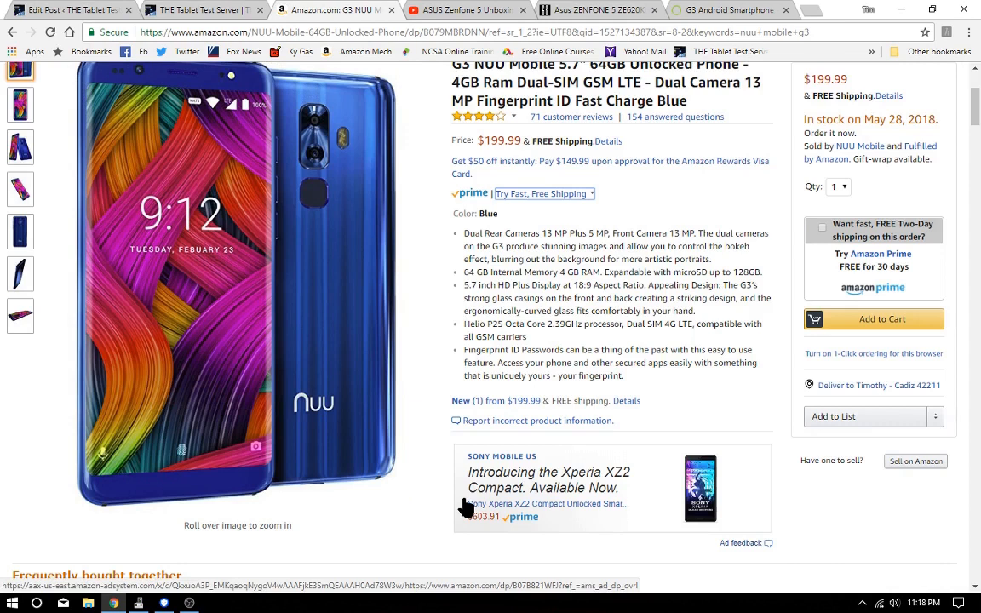
mouse_move(633, 349)
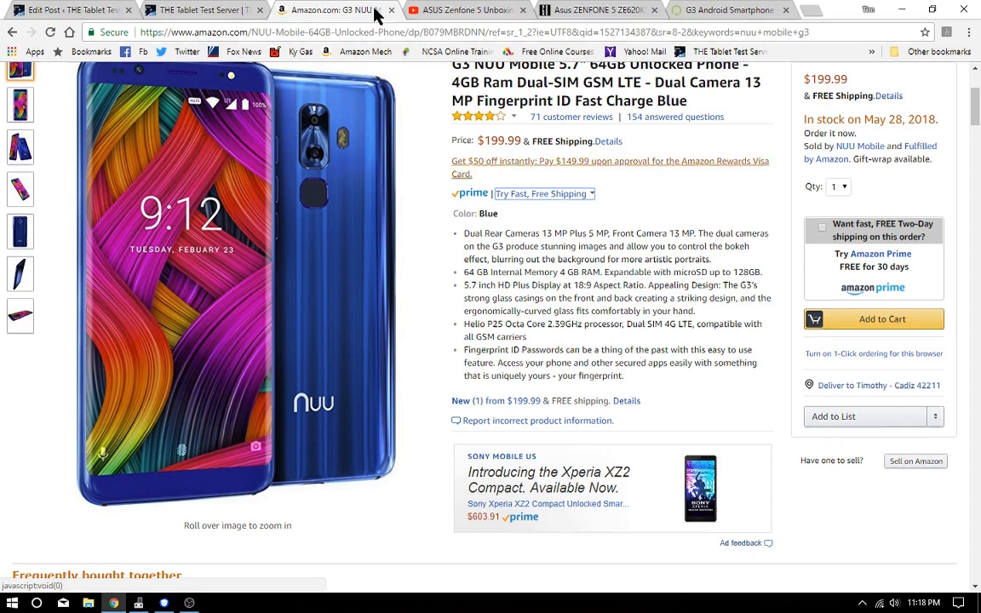
mouse_move(729, 15)
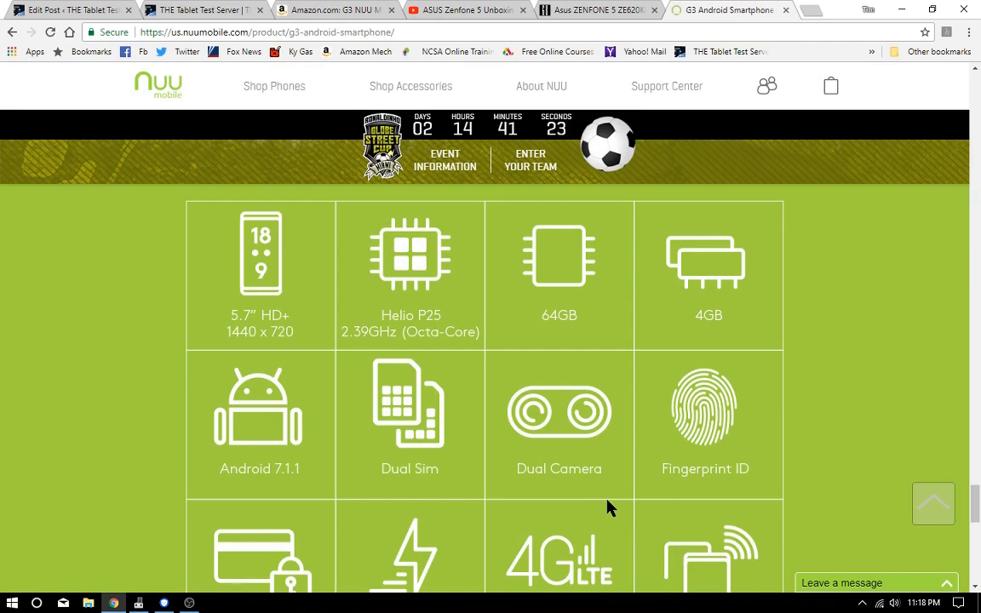
Step: Scroll through the G3 feature grid (5.7" HD+, Helio P25, 64GB/4GB) to the 'What's inside' heading
scroll(down, 3)
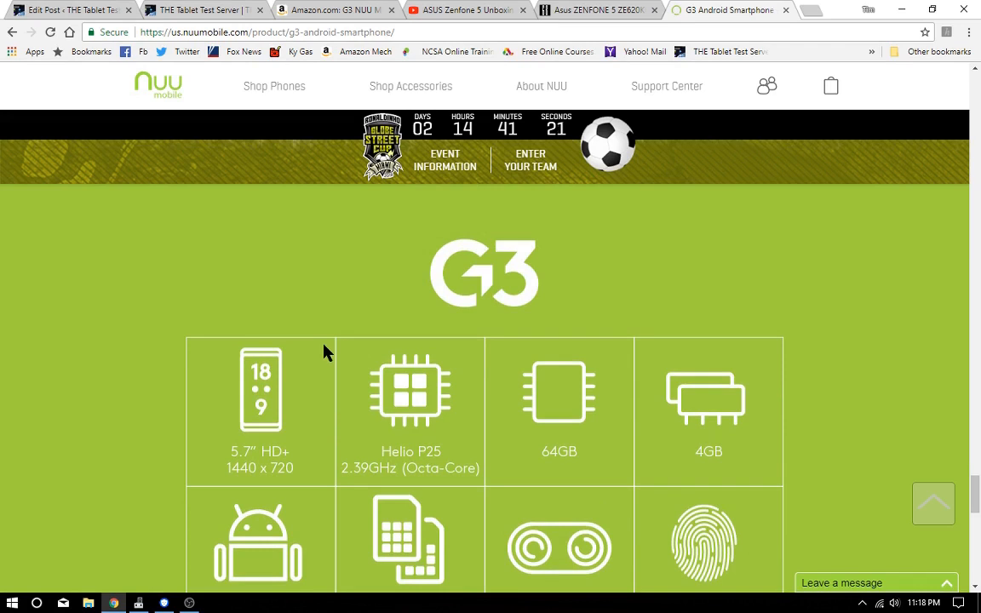
scroll(down, 3)
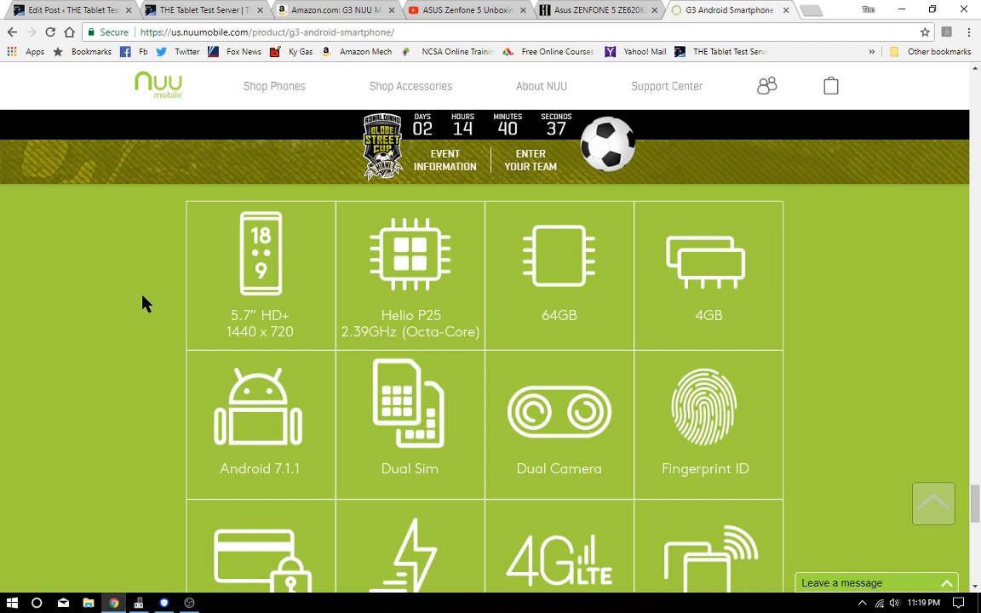
scroll(down, 3)
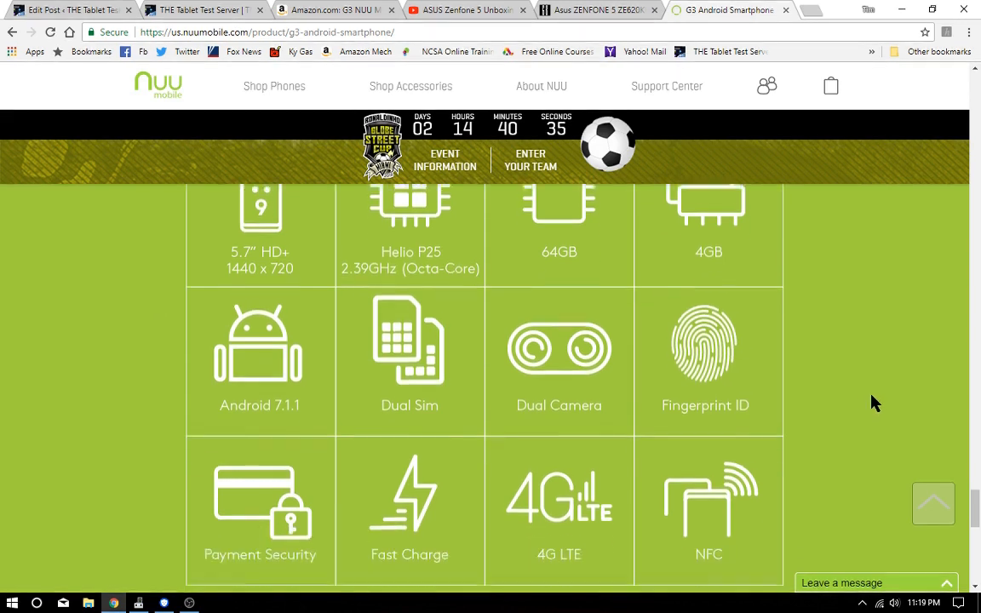
scroll(down, 3)
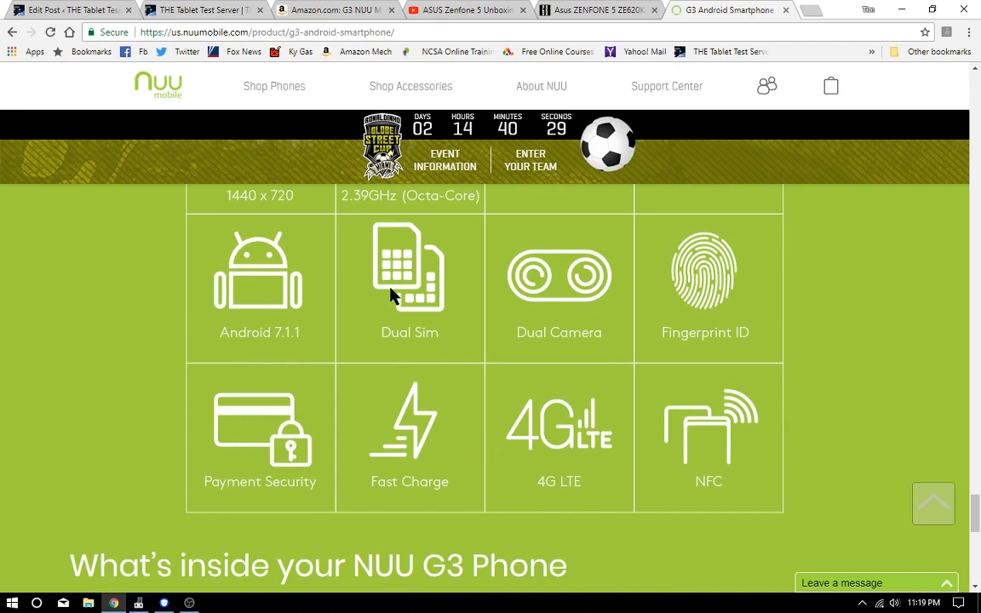
mouse_move(568, 427)
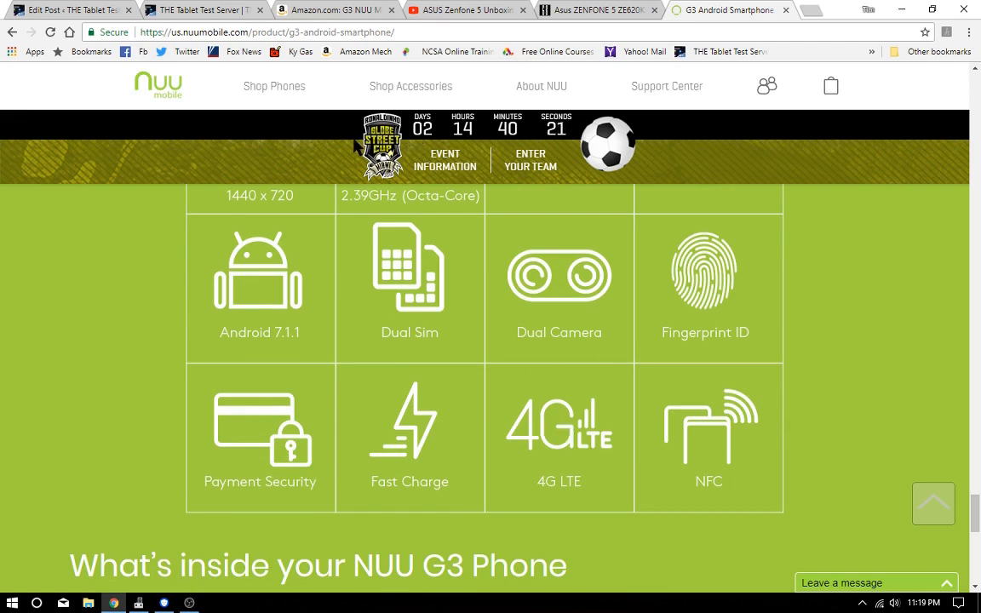
scroll(down, 3)
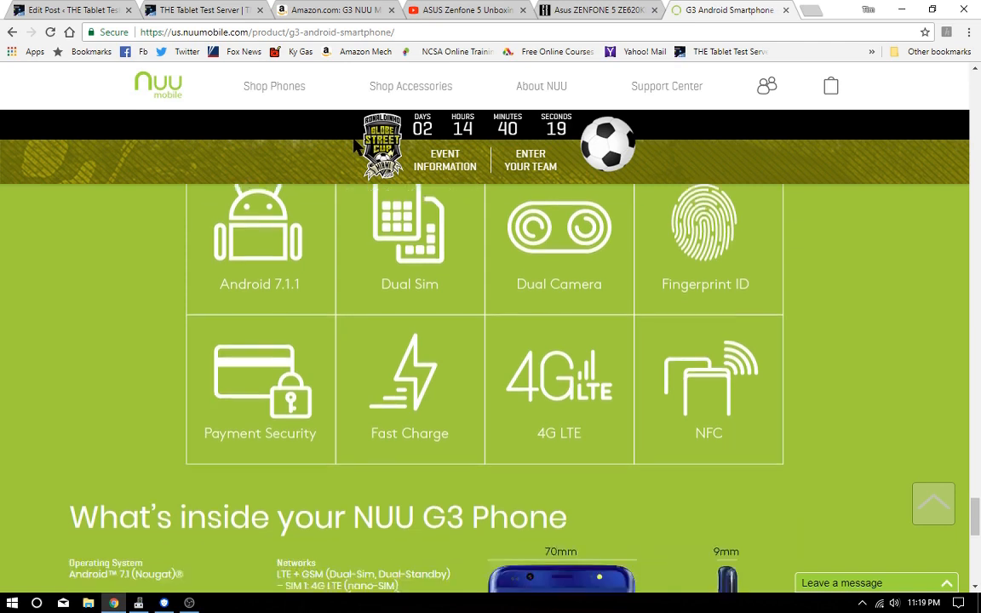
Step: Scroll to the G3's detailed spec list with display, cameras and 3,000 mAh battery
scroll(down, 3)
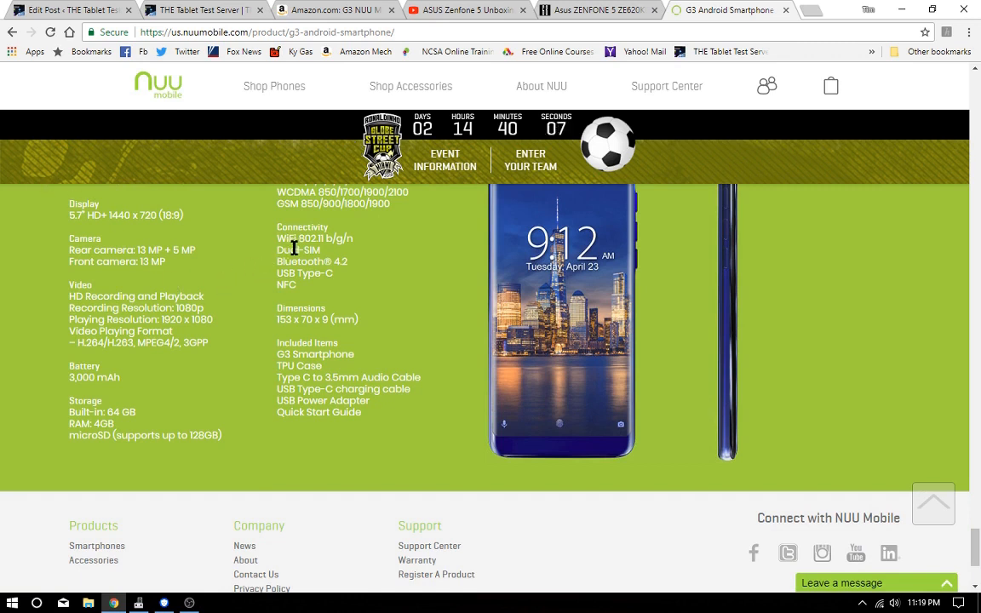
mouse_move(656, 332)
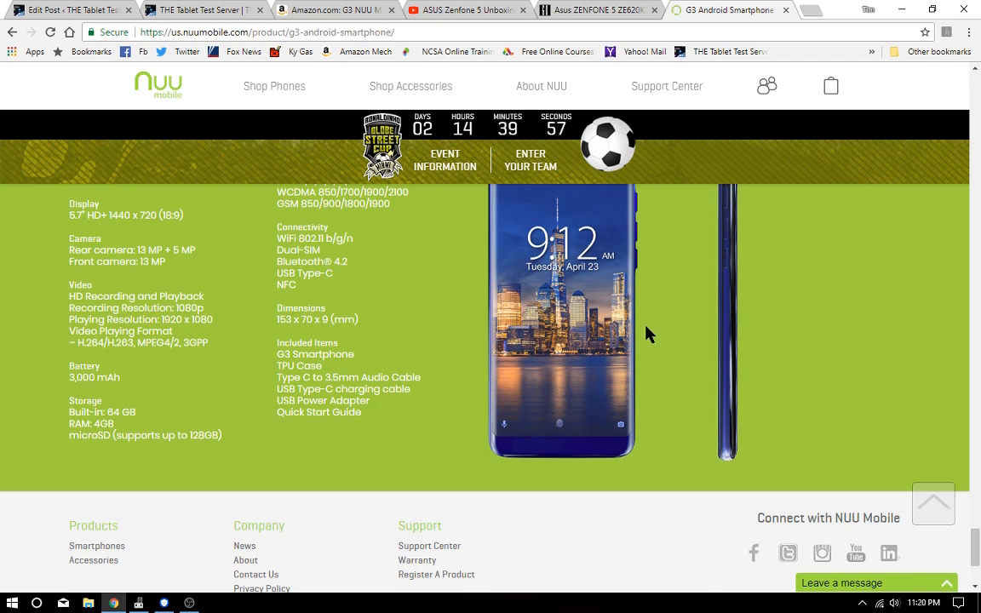
mouse_move(696, 458)
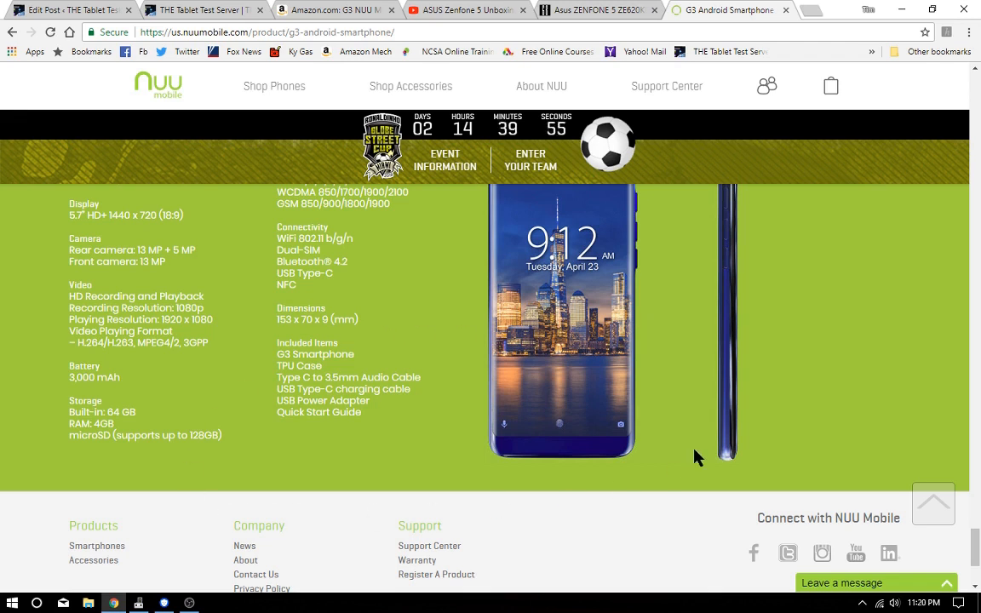
mouse_move(651, 458)
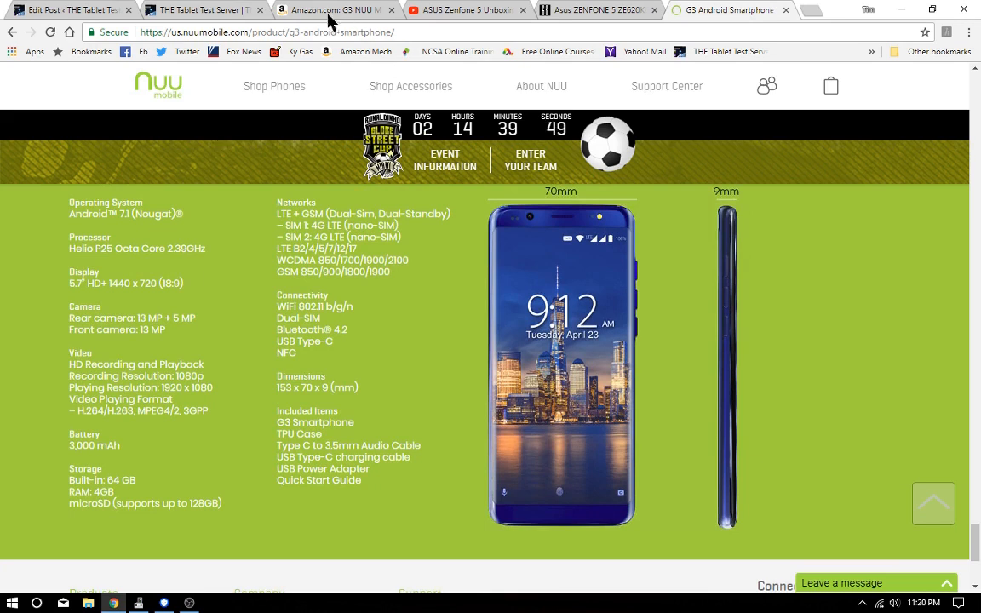
mouse_move(593, 11)
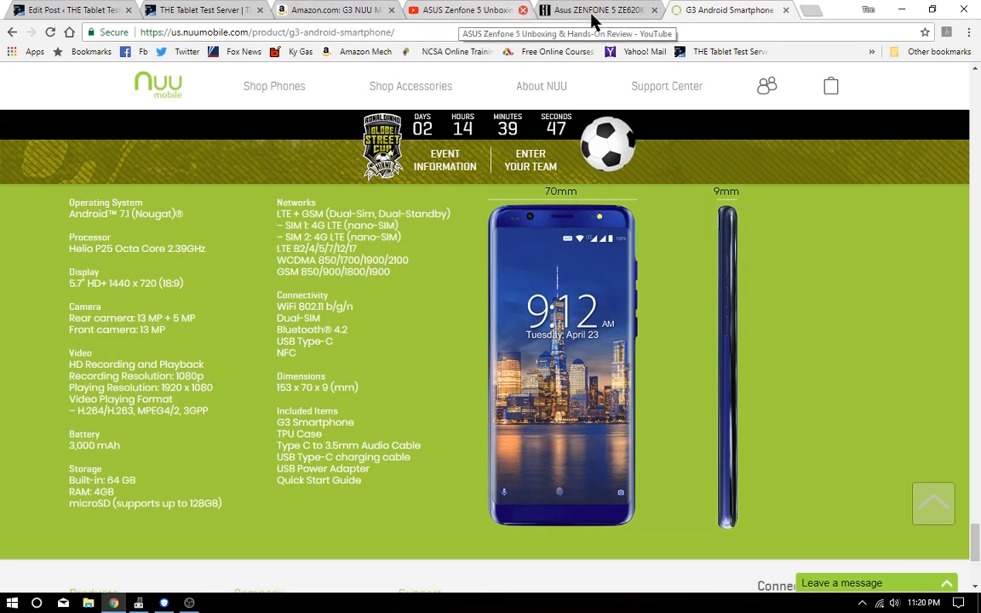
Step: View the GearBest Zenfone 5 ZE620KL listing at $385.99 down to its Description section
click(596, 11)
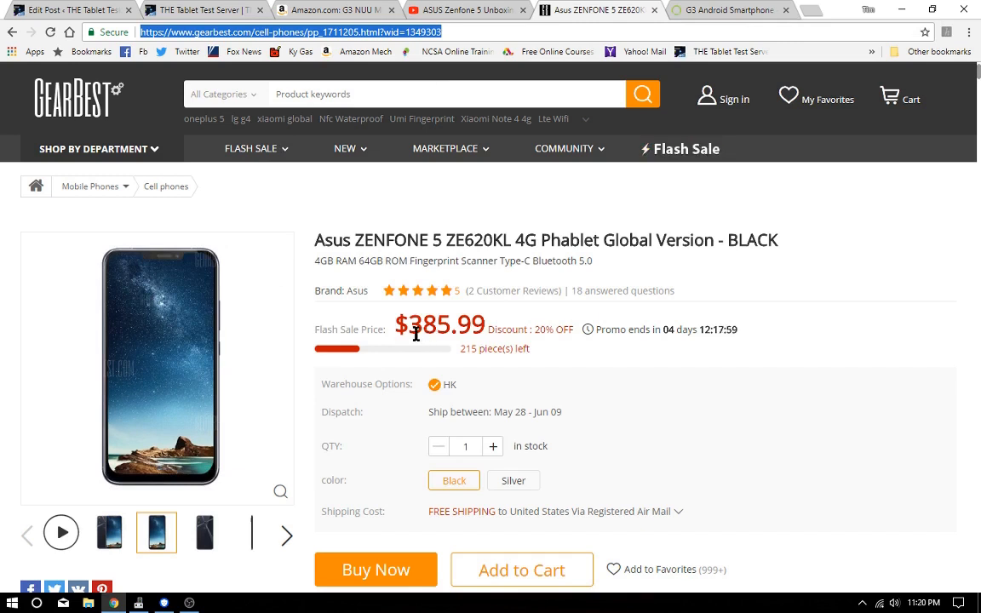
mouse_move(413, 332)
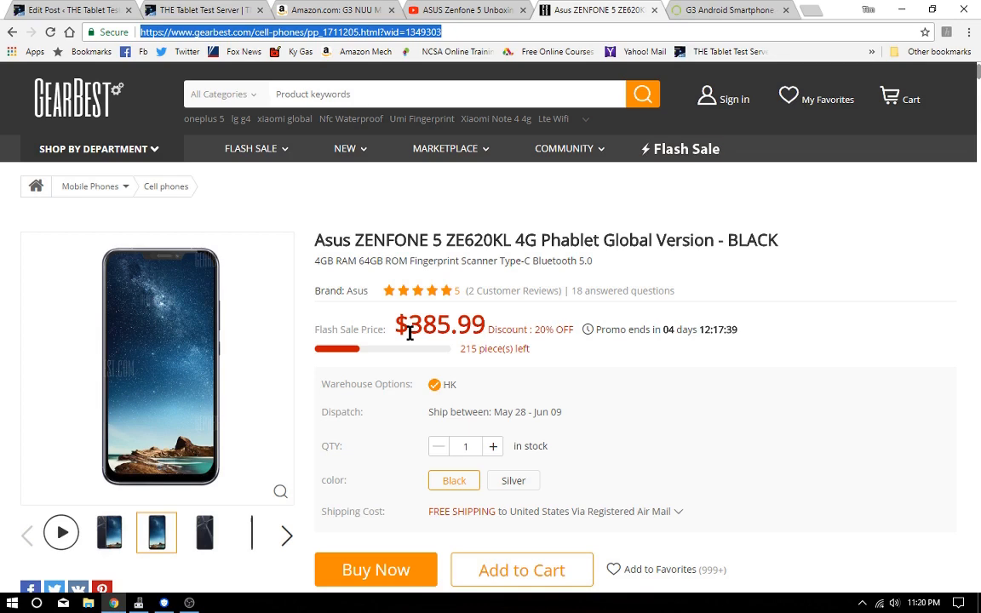
scroll(down, 3)
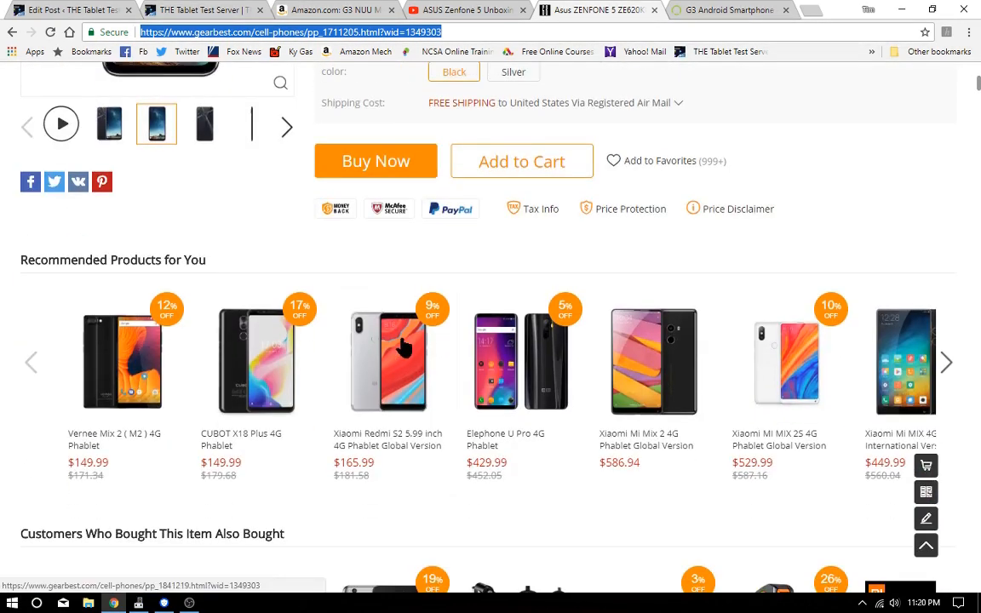
scroll(down, 3)
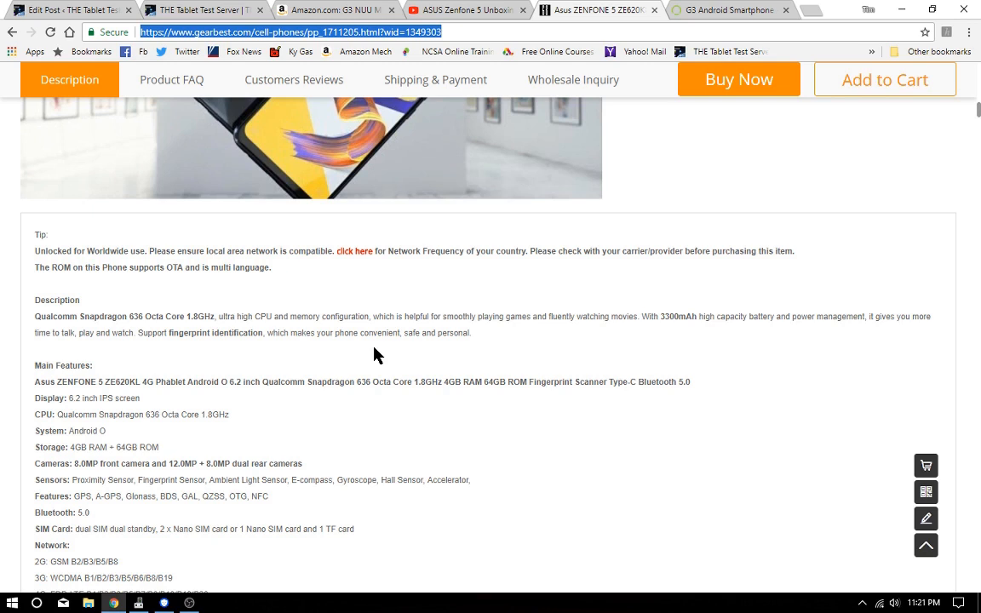
Step: Read the Zenfone 5's Main Features and Specification, then return to the NUU G3 tab
scroll(down, 3)
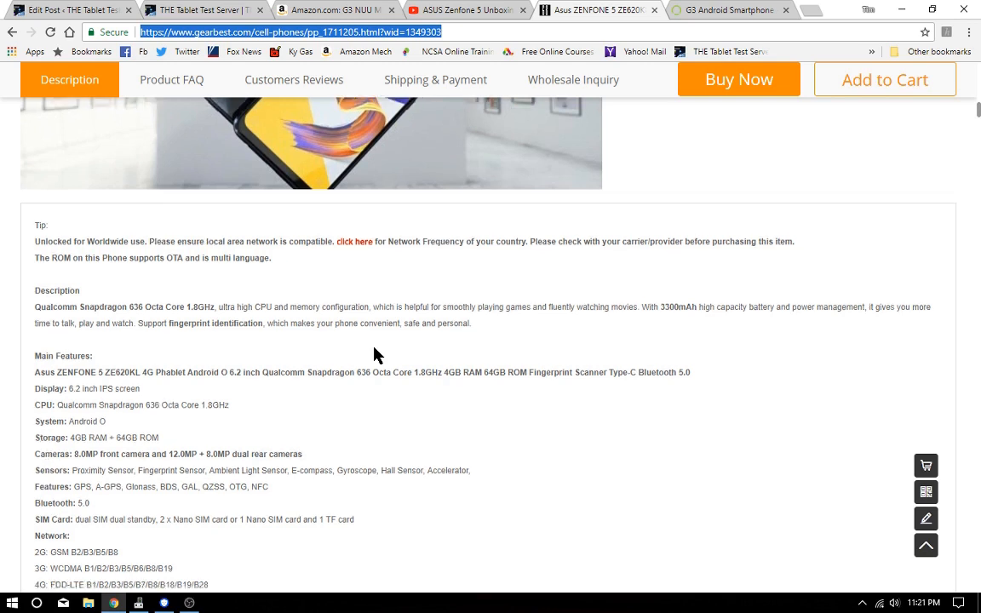
scroll(down, 3)
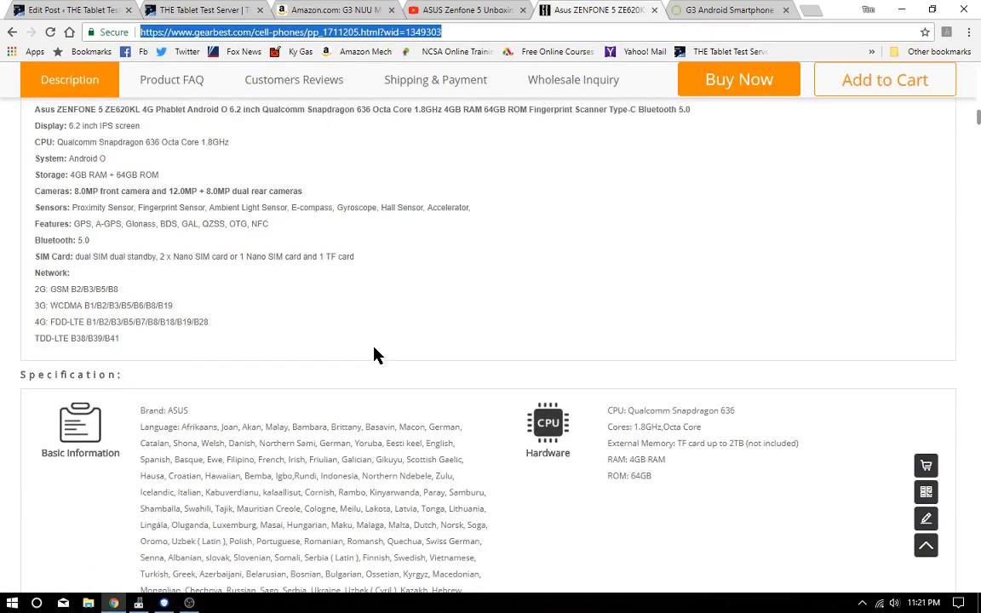
scroll(down, 3)
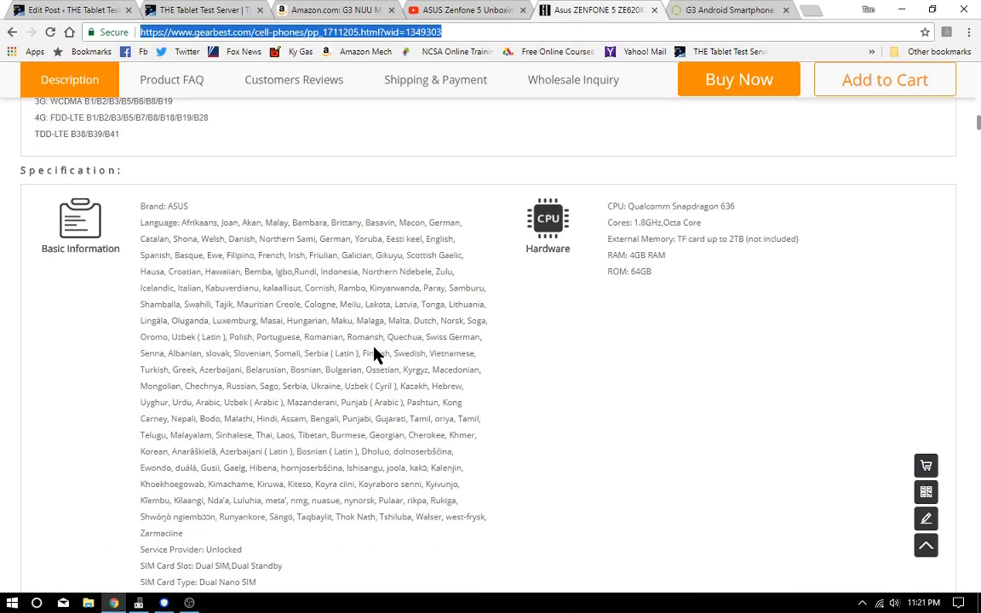
scroll(up, 3)
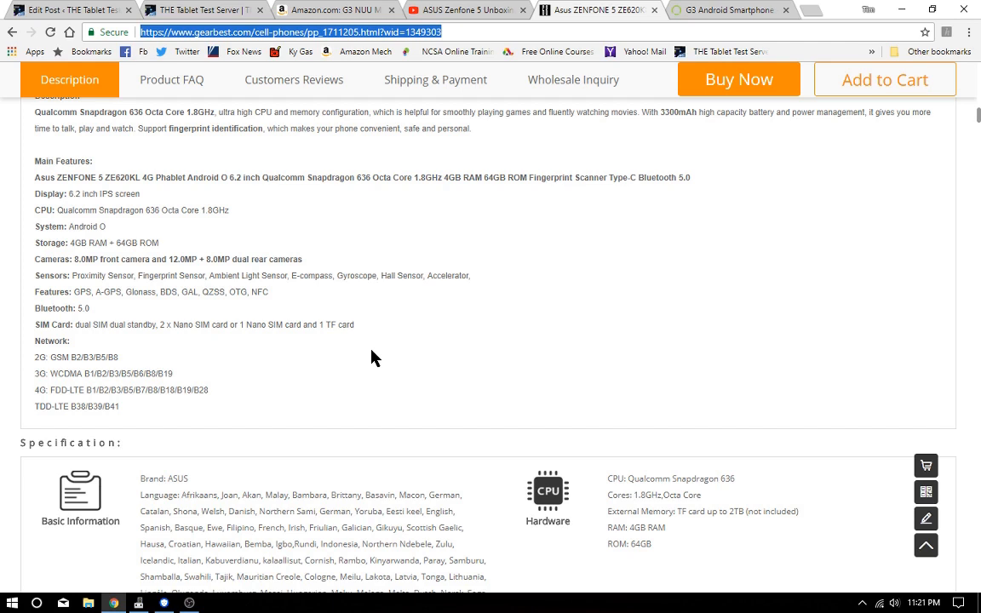
scroll(down, 3)
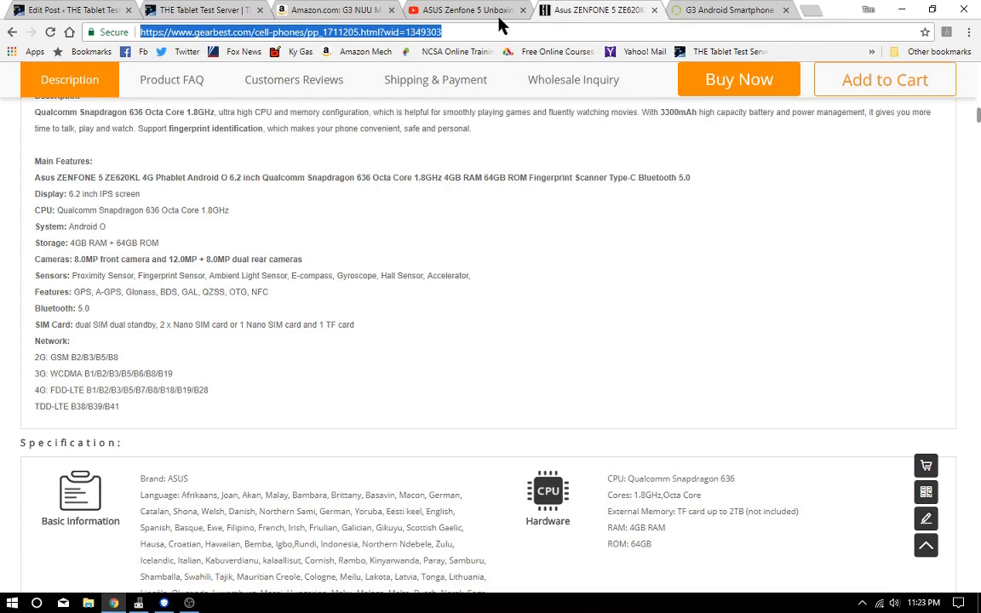
click(729, 10)
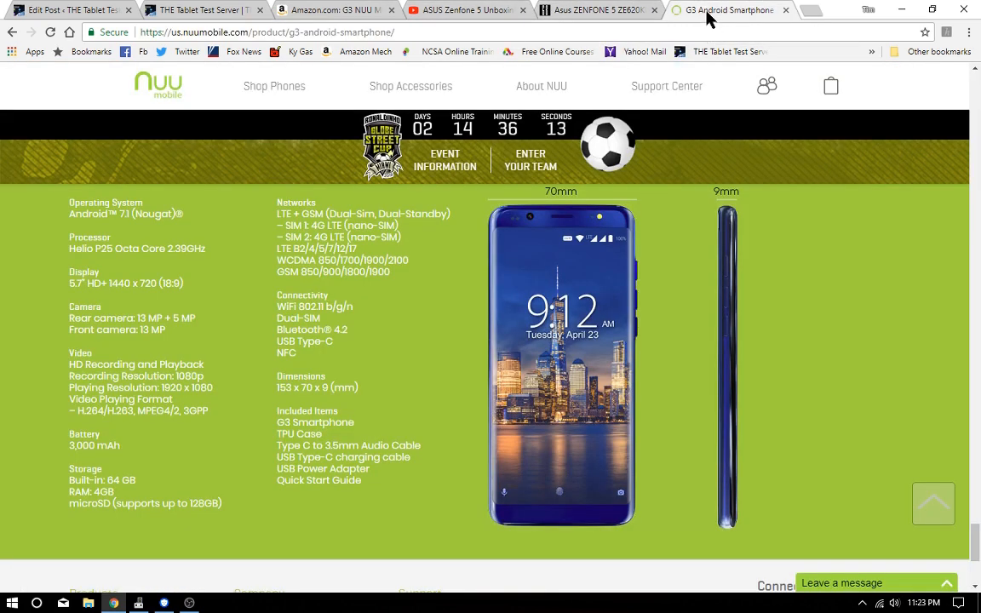
mouse_move(616, 496)
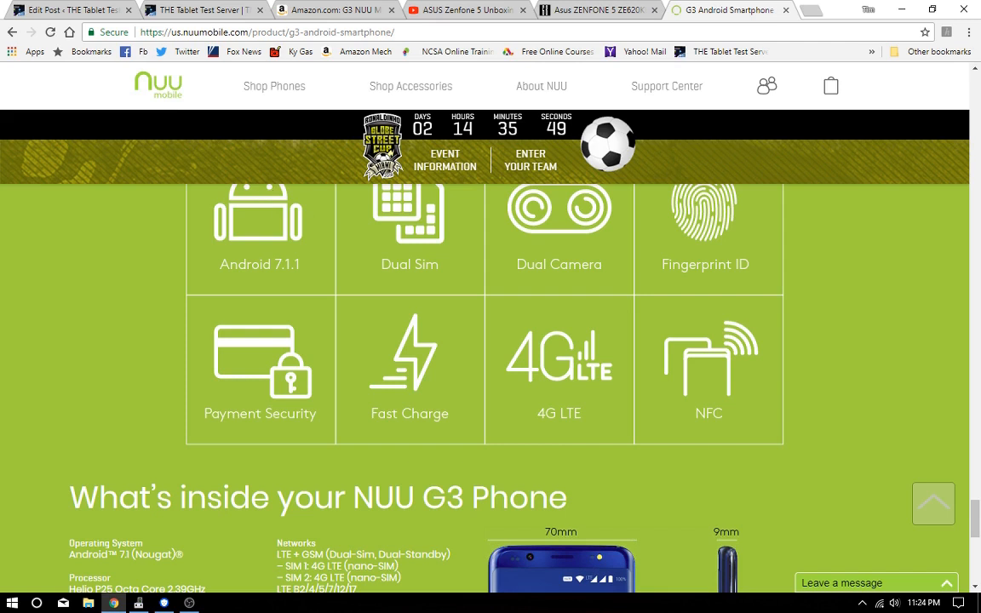
mouse_move(463, 10)
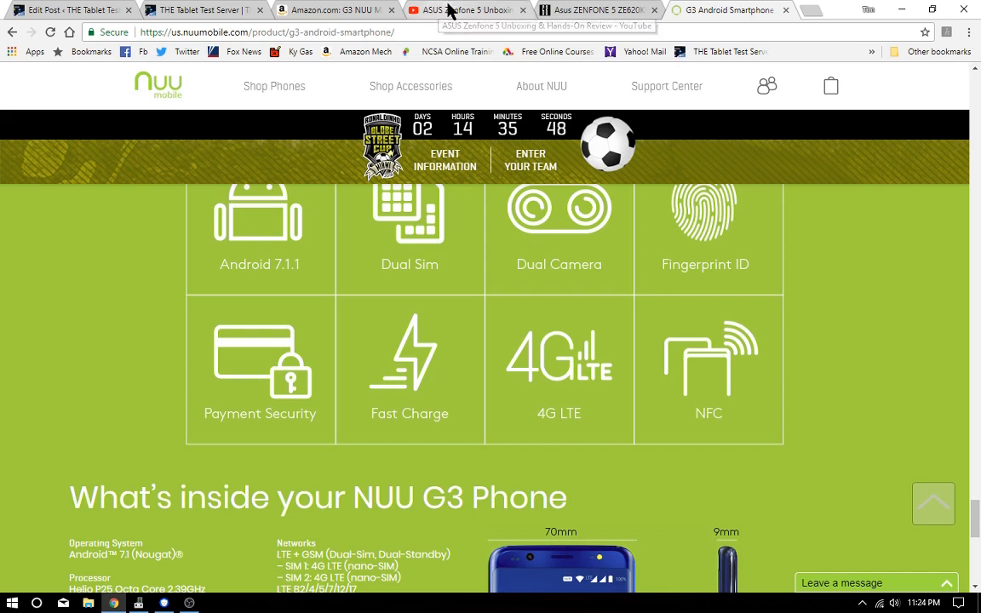
Step: Go to the ASUS Zenfone 5 Unboxing & Hands-On Review YouTube tab
click(463, 10)
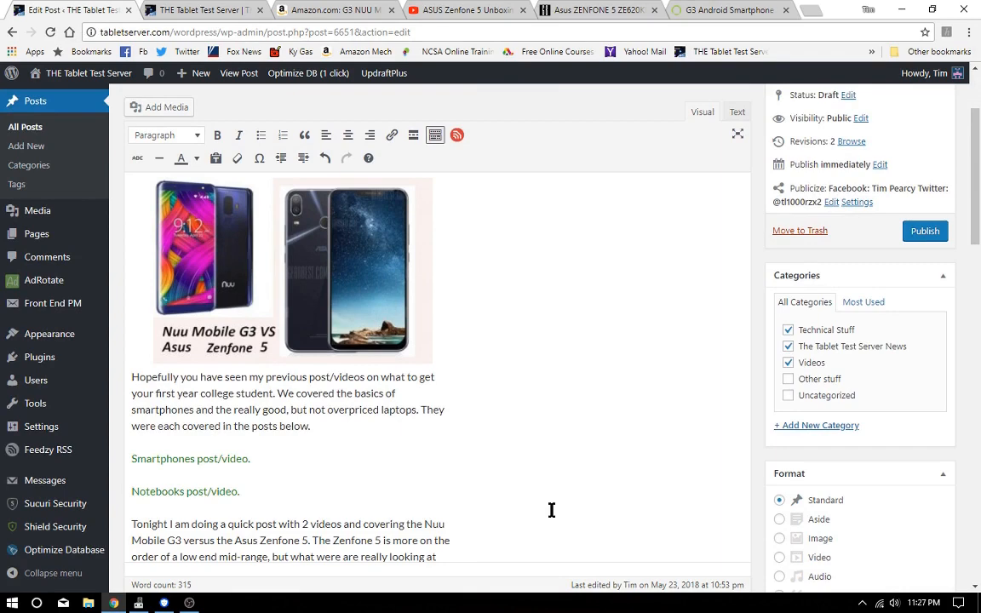
scroll(down, 3)
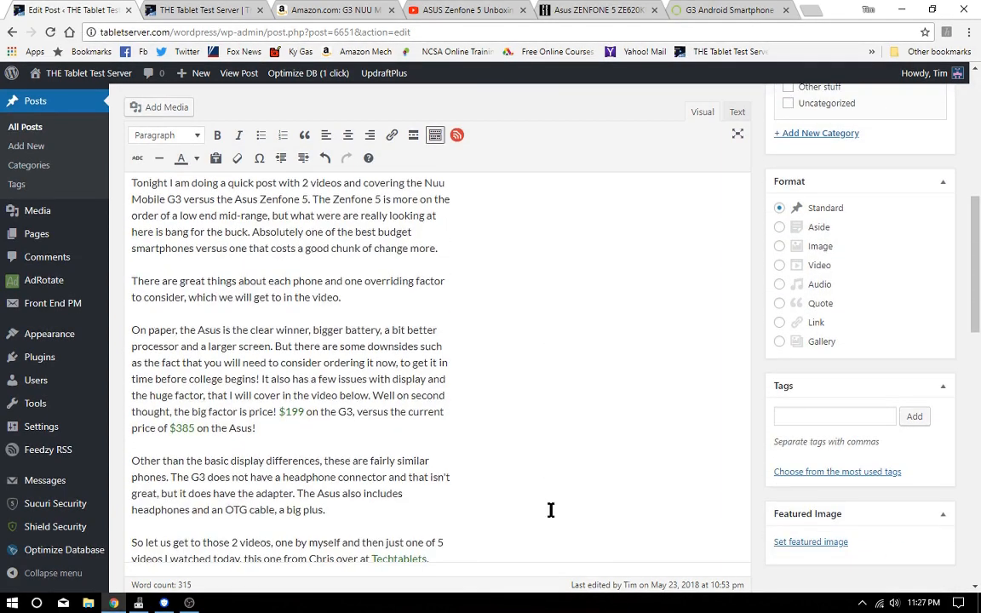
scroll(down, 3)
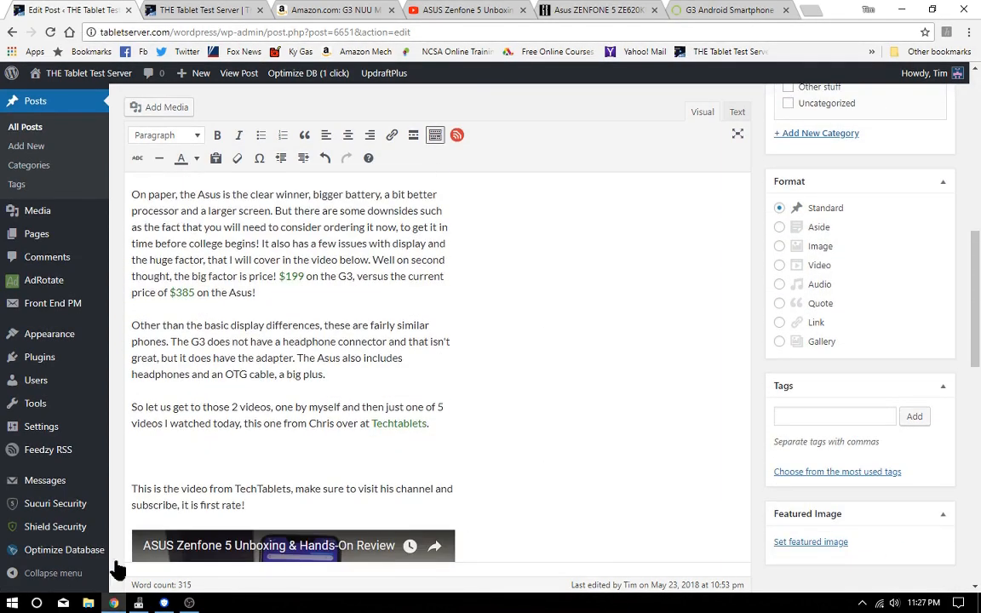
scroll(down, 3)
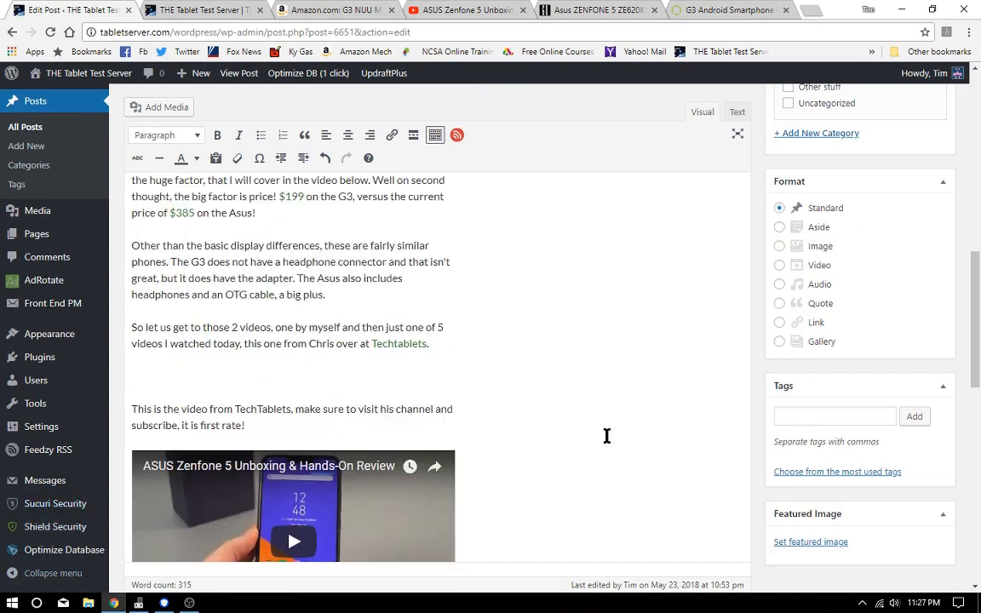
scroll(down, 3)
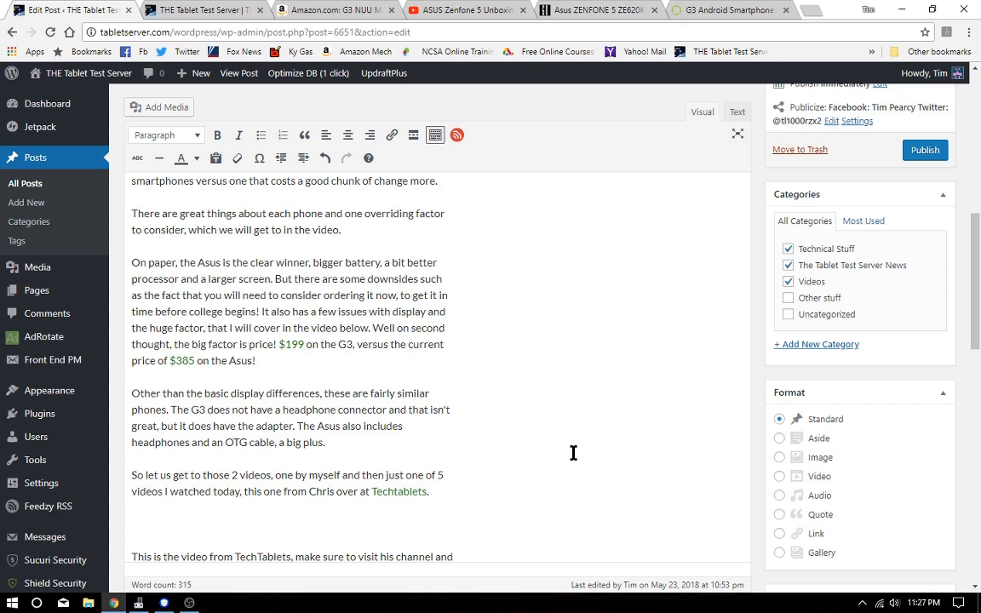
mouse_move(569, 453)
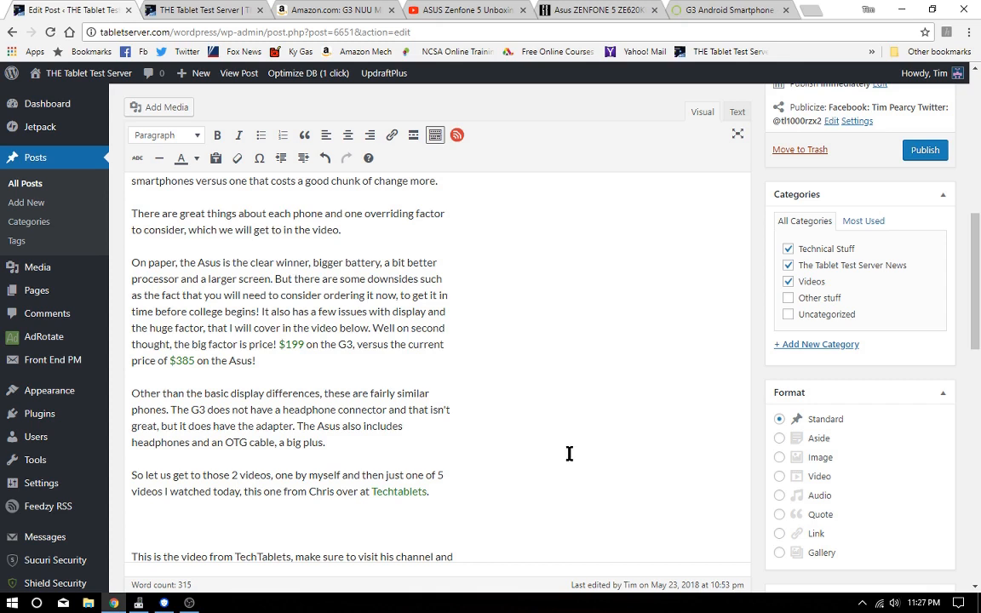